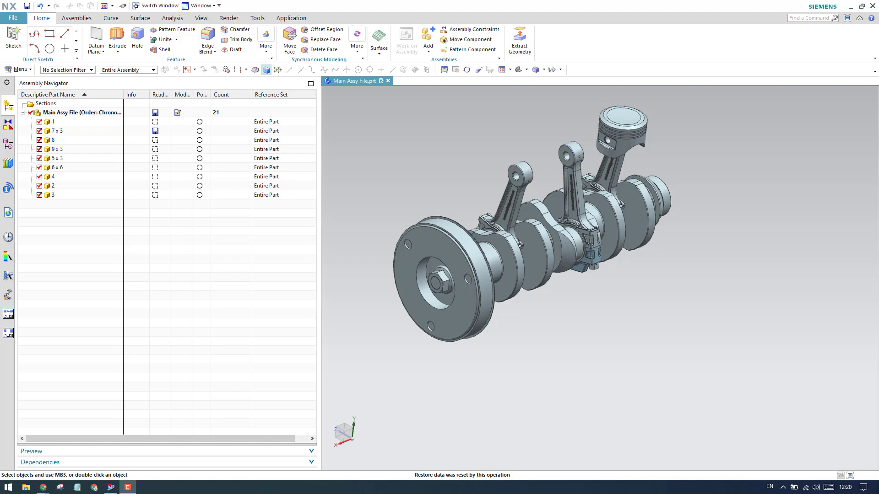
{"action": "mouse_move", "coordinate": [170, 258]}
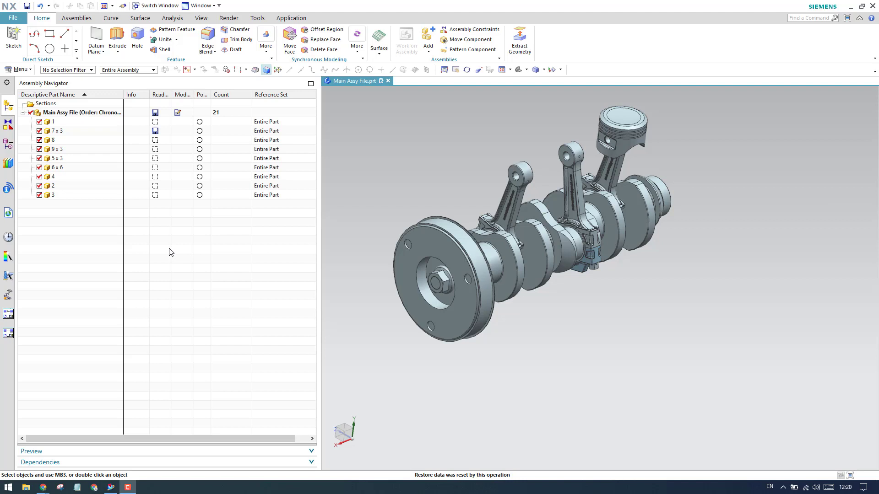
{"action": "mouse_move", "coordinate": [173, 256]}
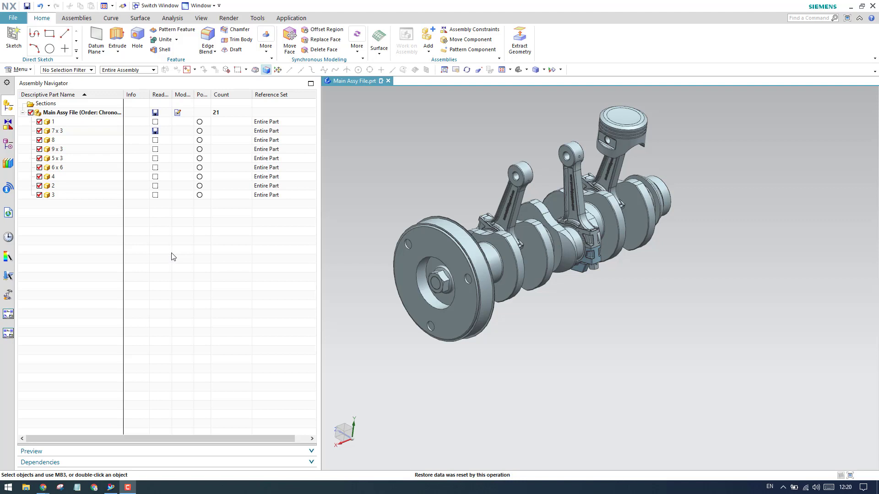
{"action": "mouse_move", "coordinate": [172, 265]}
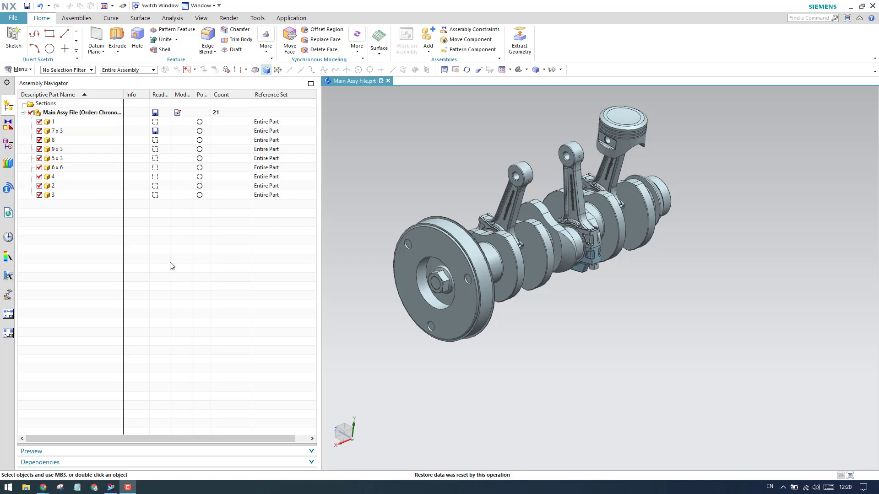
{"action": "mouse_move", "coordinate": [174, 272]}
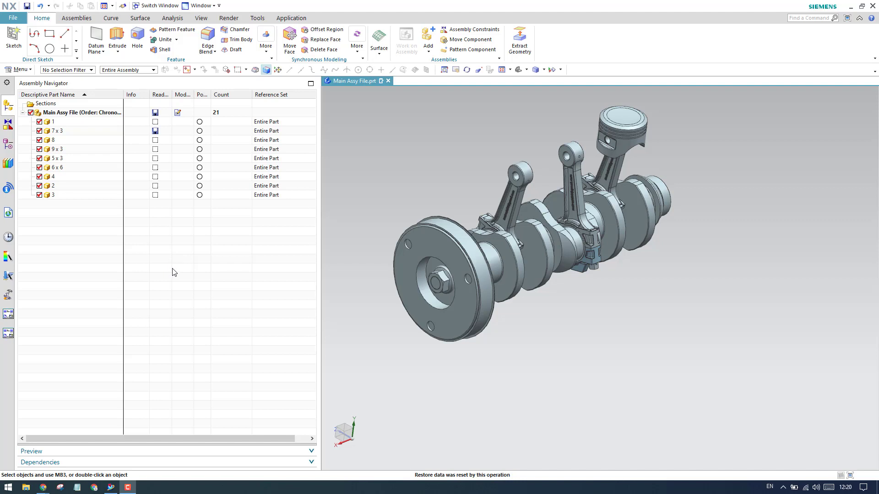
{"action": "mouse_move", "coordinate": [217, 276]}
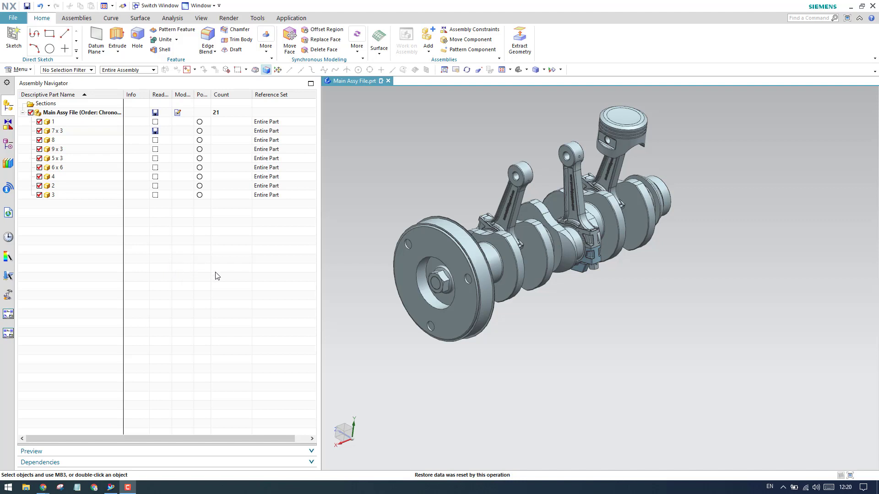
{"action": "mouse_move", "coordinate": [442, 335]}
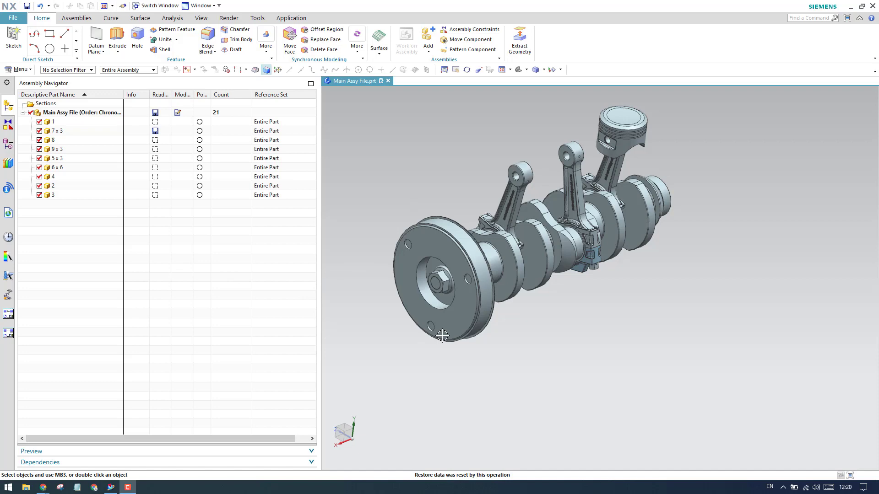
{"action": "mouse_move", "coordinate": [545, 327]}
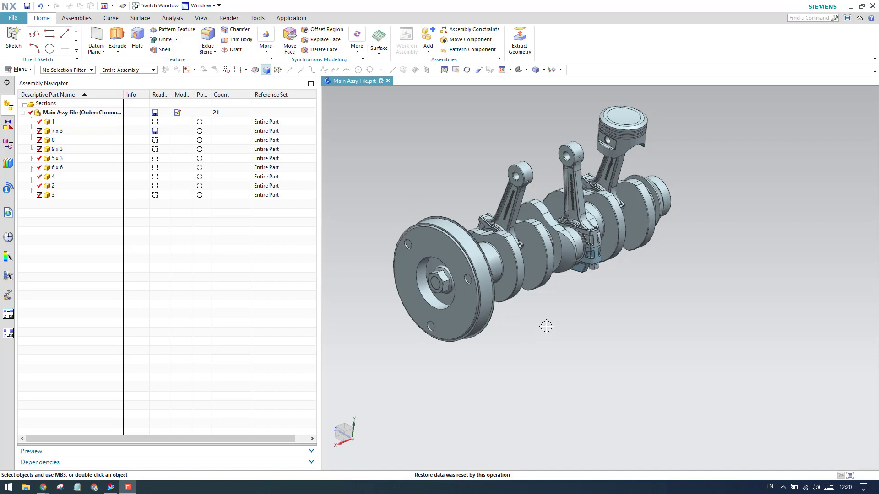
Select the '7 x 3' node holding part 7's three connecting rod instances.
{"action": "left_click_drag", "start_coordinate": [546, 326], "coordinate": [517, 297]}
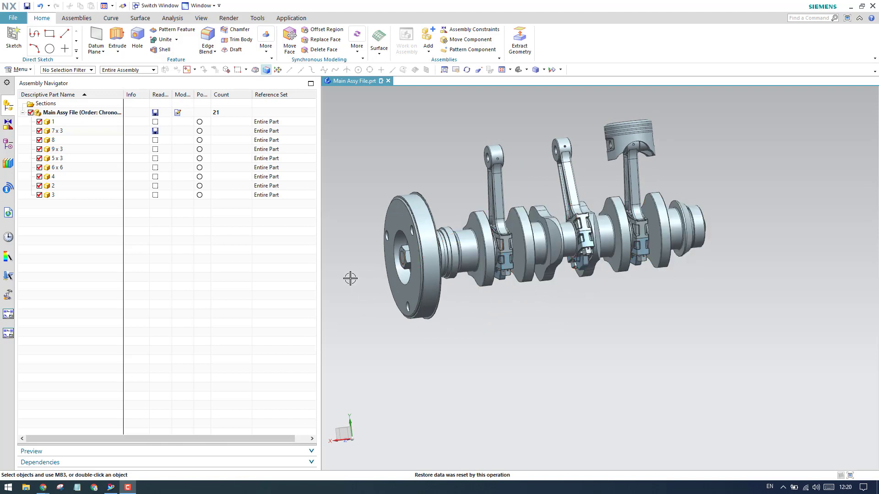
{"action": "mouse_move", "coordinate": [352, 264]}
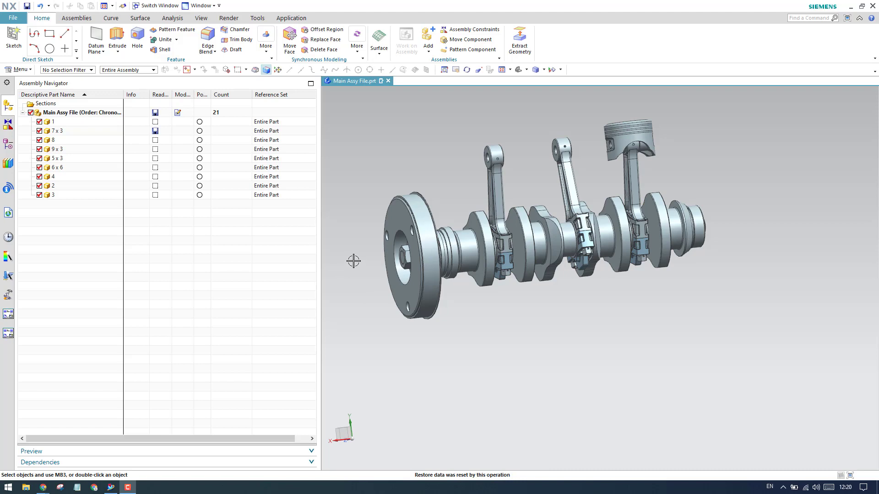
{"action": "mouse_move", "coordinate": [354, 258]}
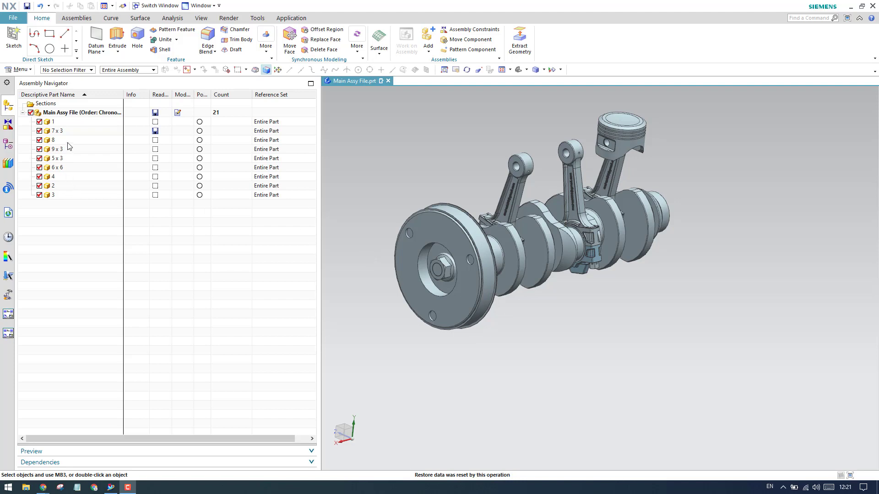
{"action": "left_click", "coordinate": [55, 131]}
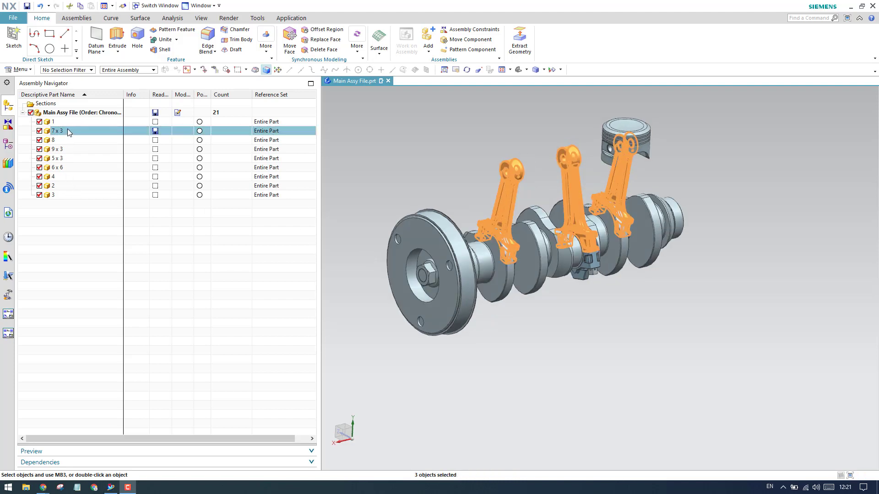
{"action": "mouse_move", "coordinate": [68, 135]}
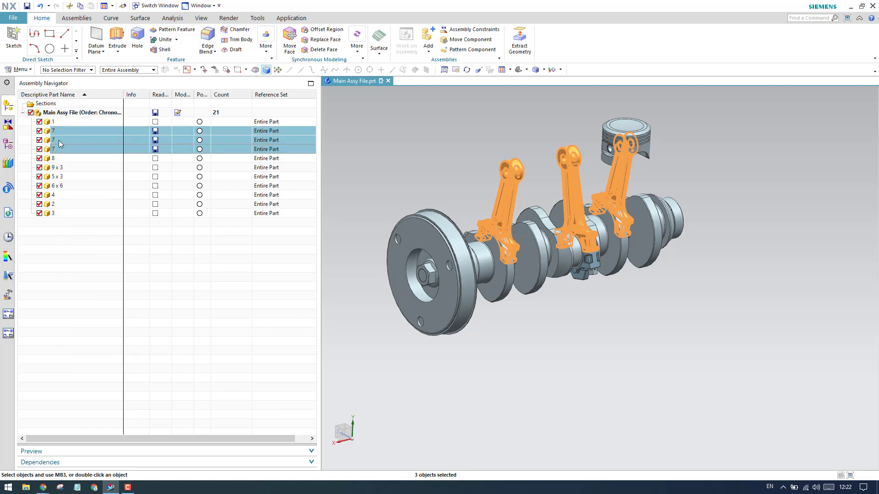
Make one connecting rod instance unique and save it as a new part named 'Piston'.
{"action": "right_click", "coordinate": [53, 149]}
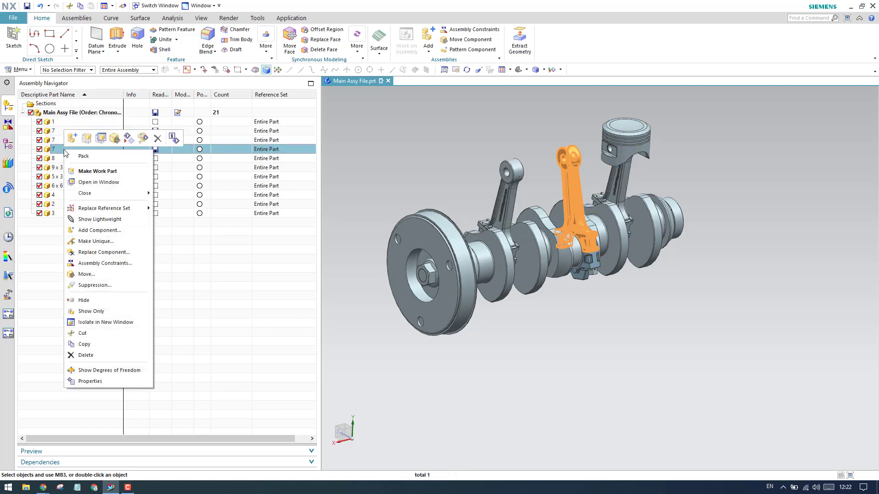
{"action": "left_click", "coordinate": [99, 181]}
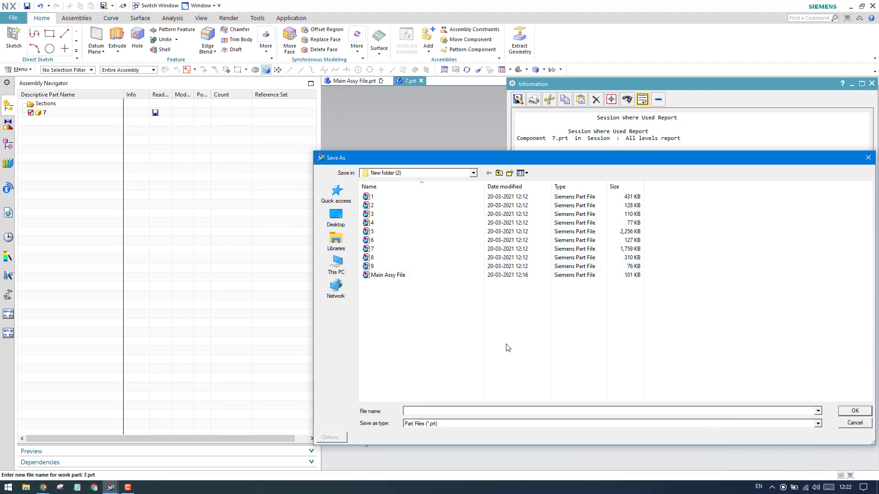
{"action": "type", "text": "P"}
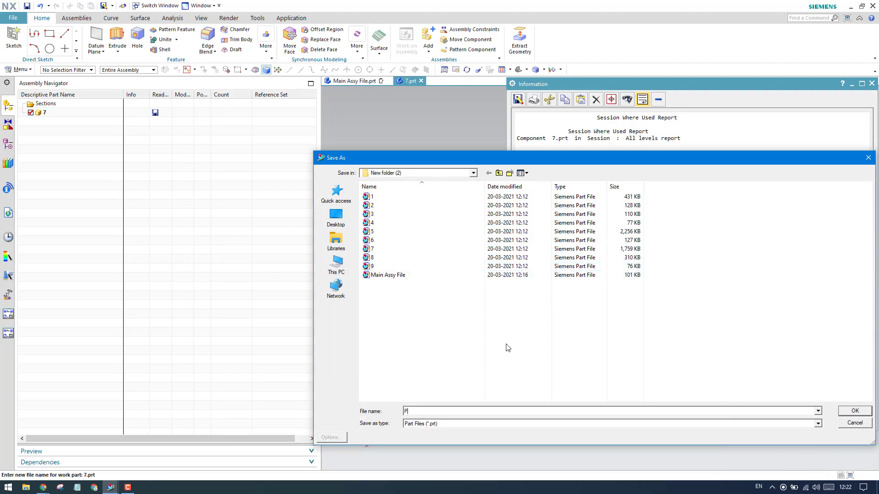
{"action": "type", "text": "iston"}
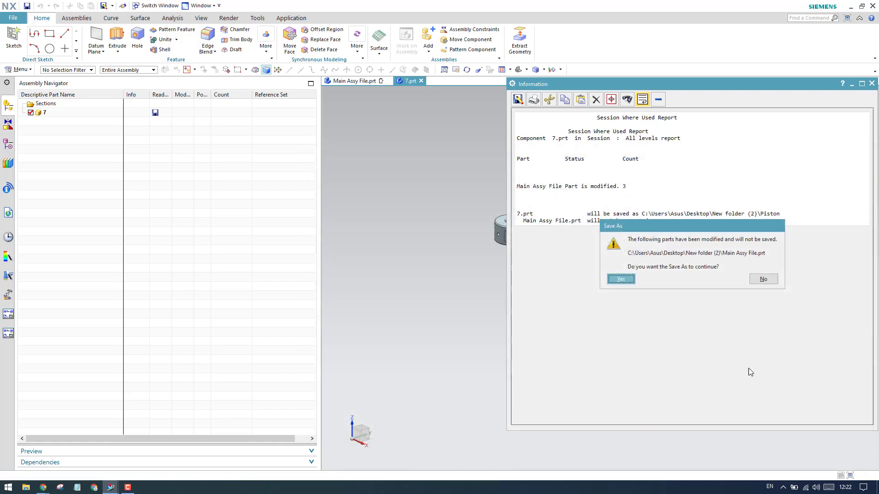
{"action": "left_click", "coordinate": [620, 279]}
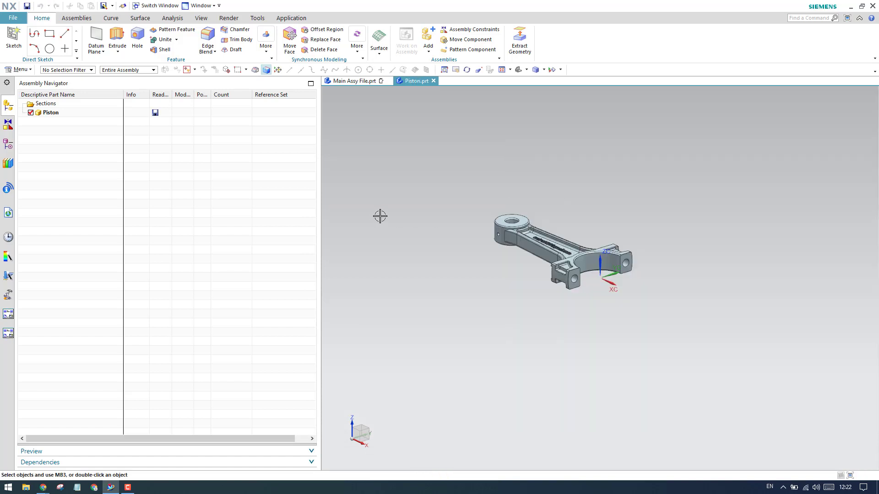
{"action": "mouse_move", "coordinate": [451, 173]}
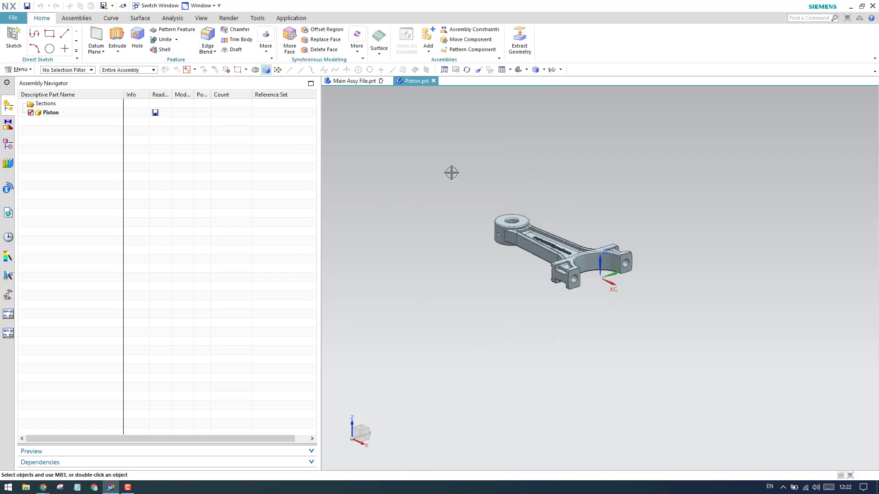
{"action": "mouse_move", "coordinate": [96, 155]}
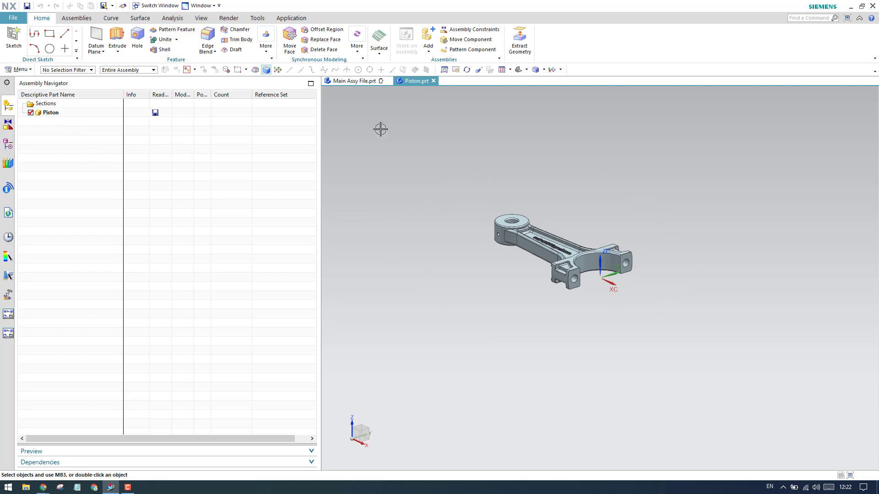
Back in Main Assy File, pack and unpack the Piston rows, then select the '9 x 3' ring entry.
{"action": "left_click", "coordinate": [352, 81]}
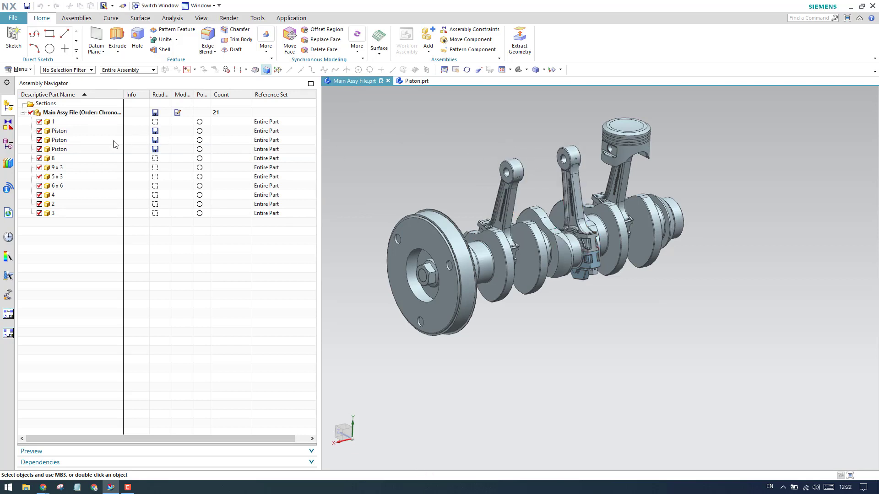
{"action": "left_click", "coordinate": [58, 131]}
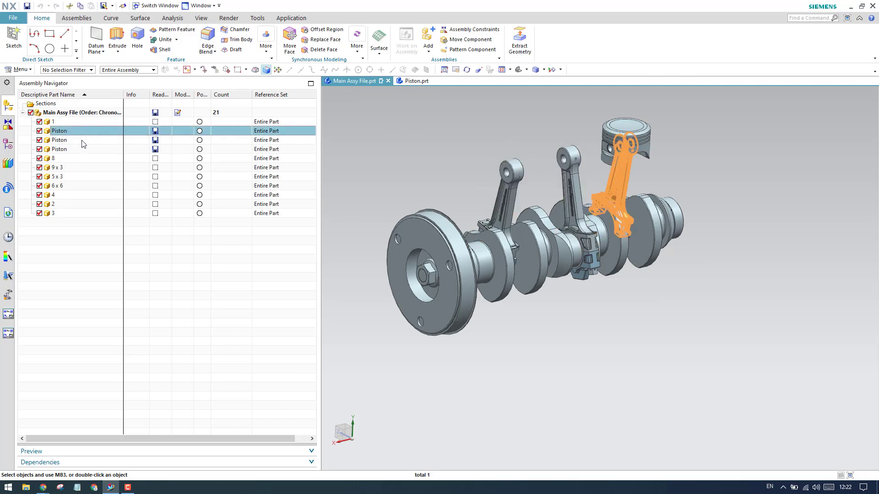
{"action": "left_click", "coordinate": [58, 149]}
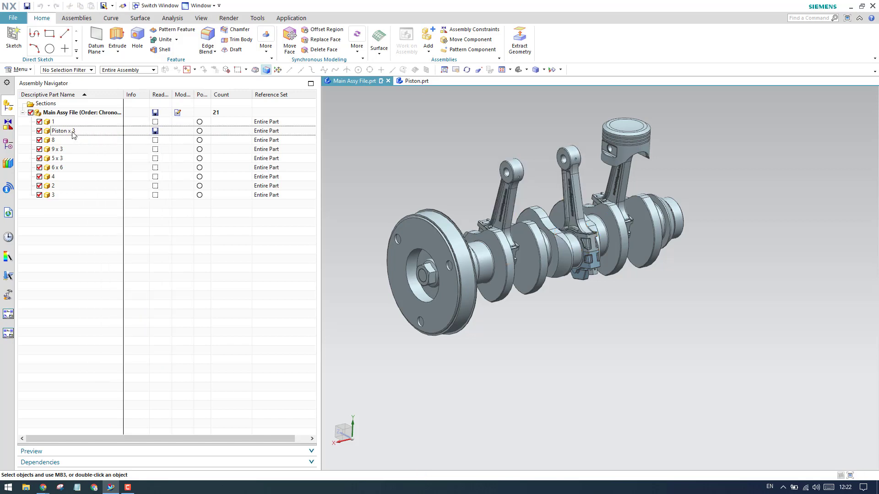
{"action": "left_click", "coordinate": [60, 131]}
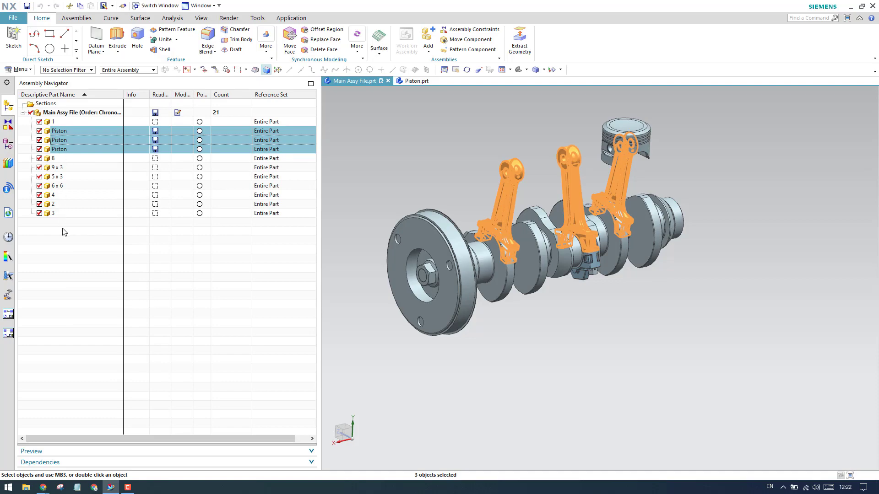
{"action": "left_click", "coordinate": [58, 167]}
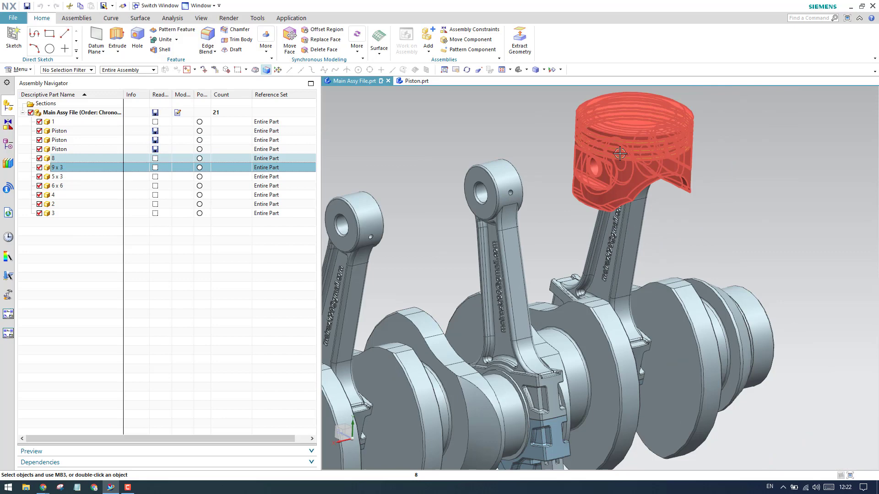
Unpack the '9 x 3' rings into three rows and bring up actions for the top ring.
{"action": "left_click", "coordinate": [58, 166]}
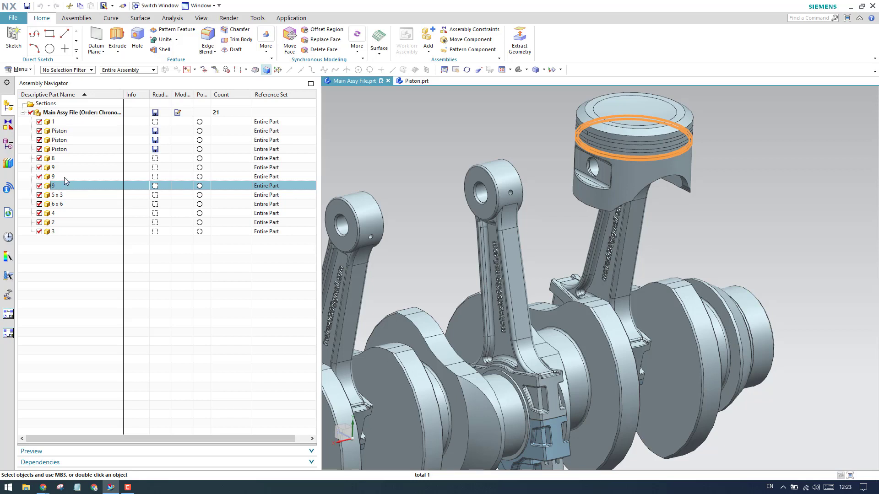
{"action": "mouse_move", "coordinate": [58, 218]}
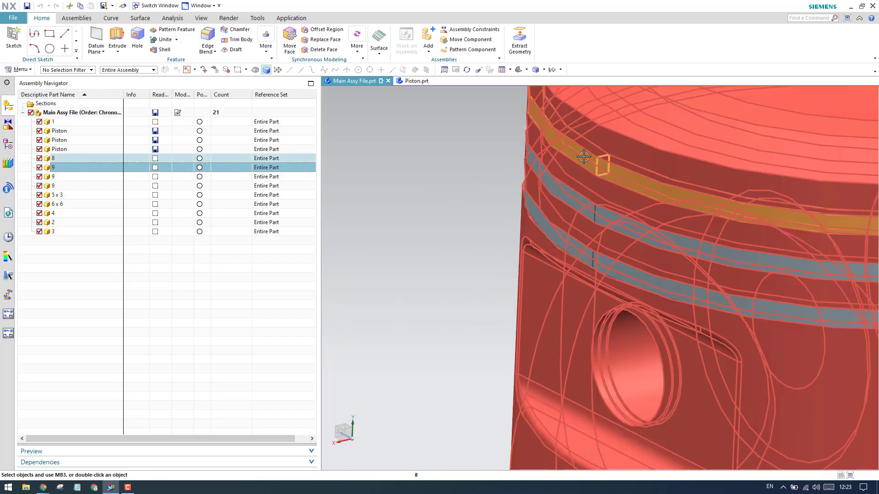
{"action": "right_click", "coordinate": [52, 166]}
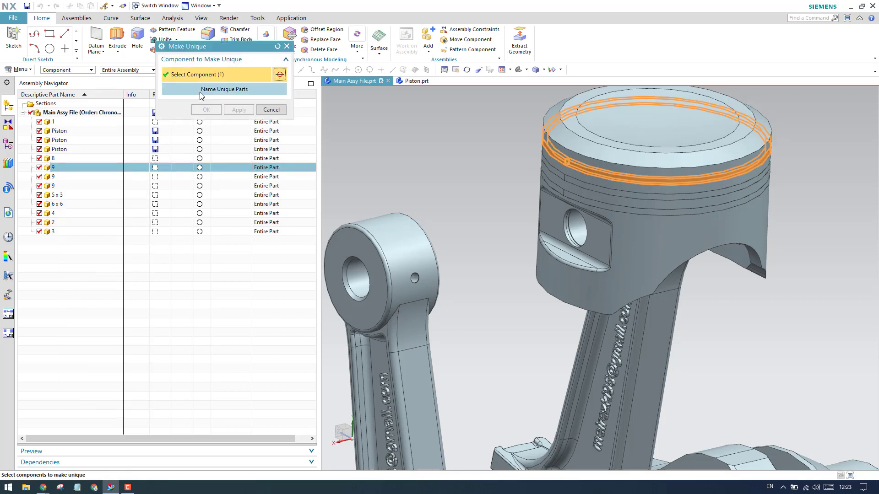
Name the top ring's unique copy 'Top Ring' and confirm Make Unique.
{"action": "left_click", "coordinate": [223, 88]}
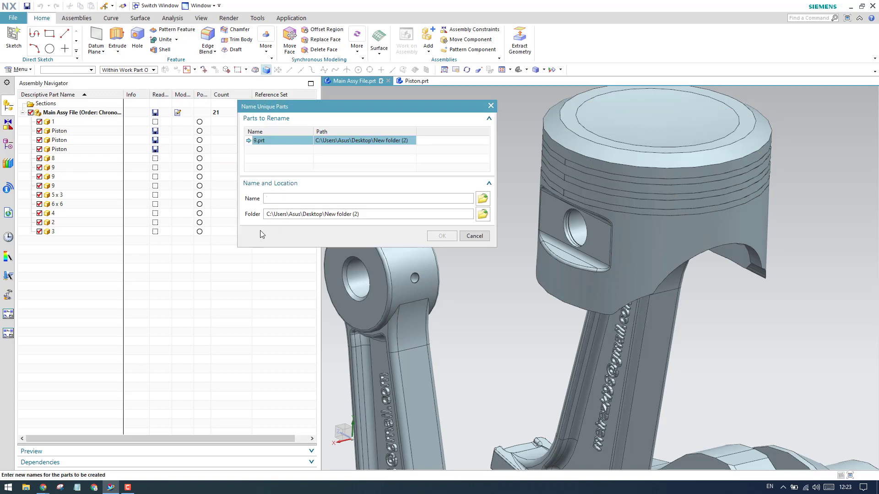
{"action": "type", "text": "Top Rin"}
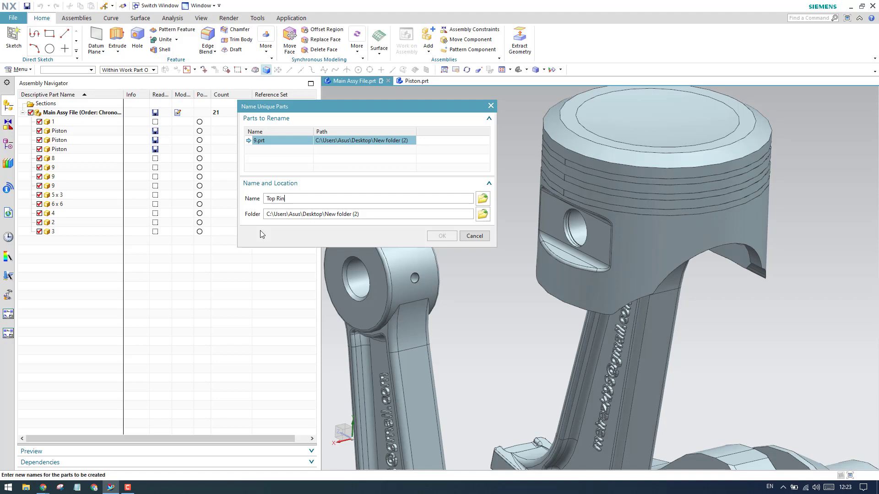
{"action": "type", "text": "g.prt"}
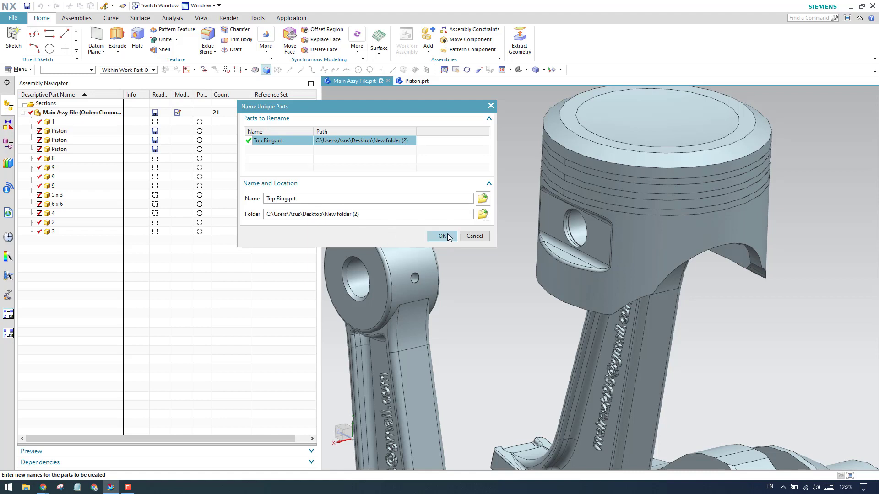
{"action": "left_click", "coordinate": [442, 236]}
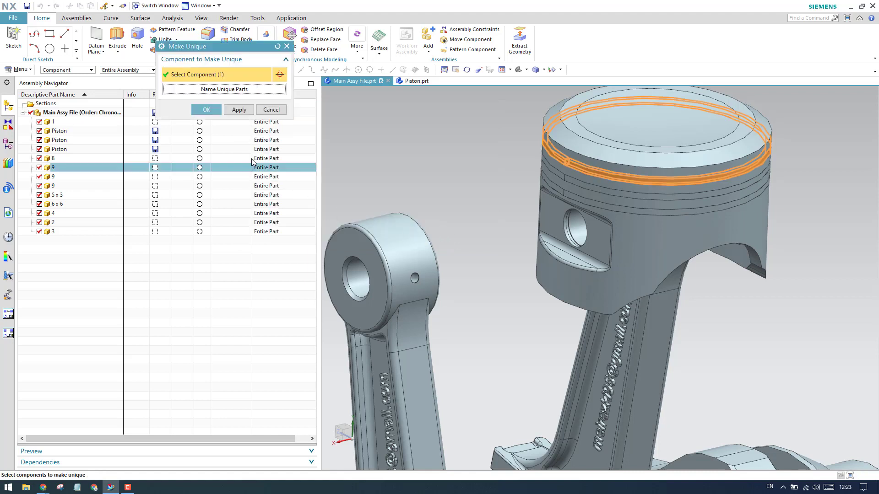
{"action": "left_click", "coordinate": [206, 109]}
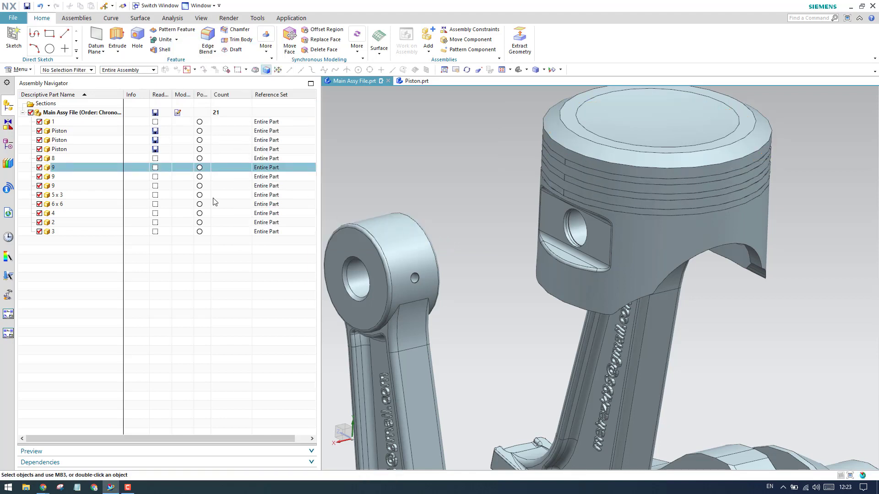
{"action": "left_click", "coordinate": [61, 167]}
{"action": "type", "text": "Top Ring"}
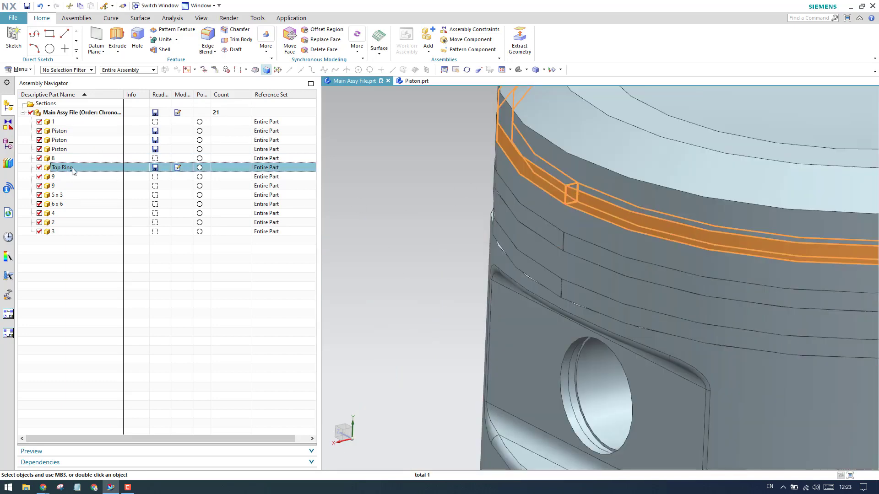
{"action": "left_click", "coordinate": [53, 177]}
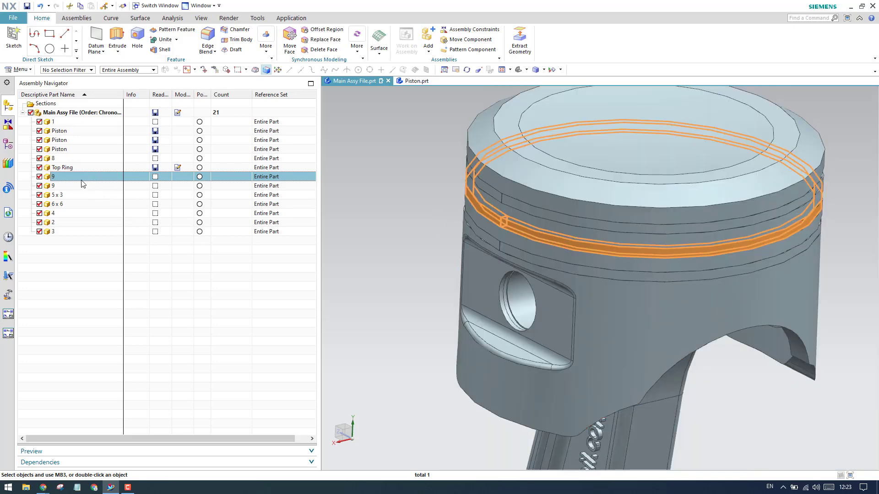
{"action": "right_click", "coordinate": [81, 177]}
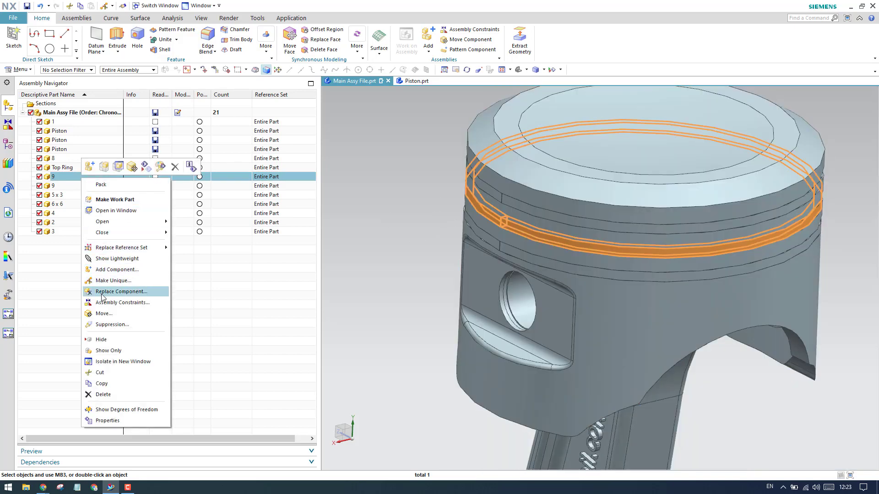
{"action": "mouse_move", "coordinate": [118, 258]}
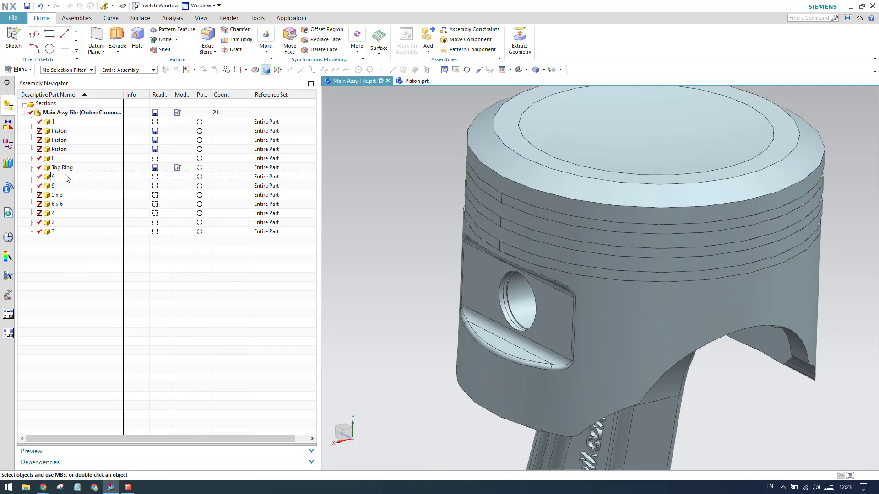
{"action": "left_click", "coordinate": [53, 177]}
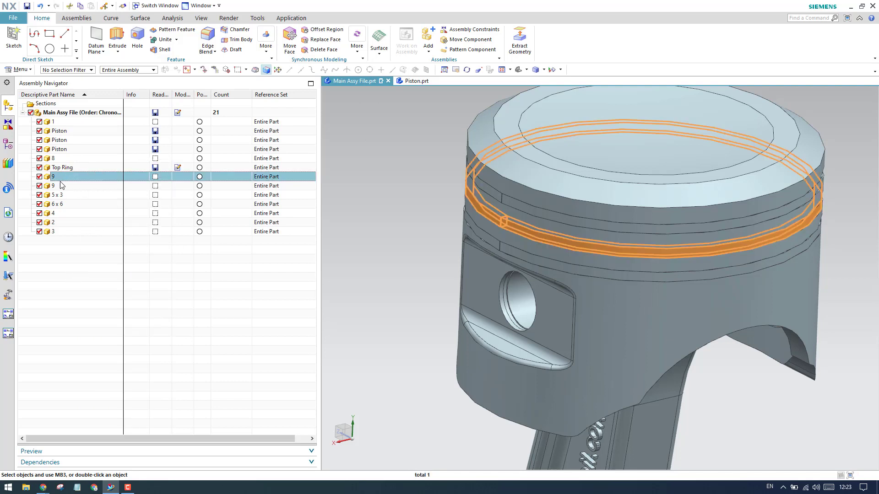